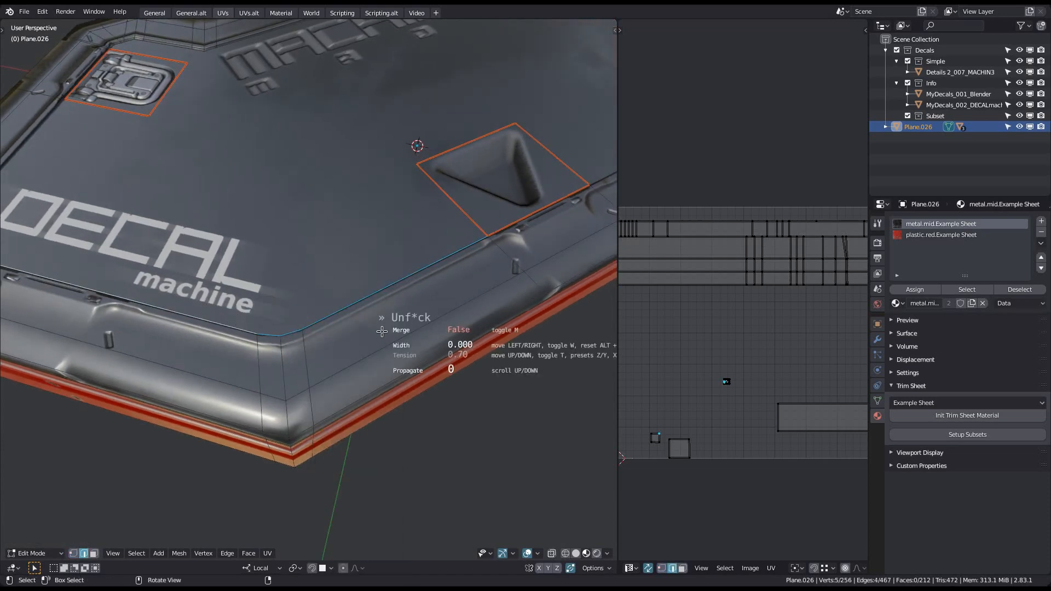
Confirm the MACHIN3 Unf*ck cleanup on the bevel corner to round the rim
{"action": "key", "text": "m"}
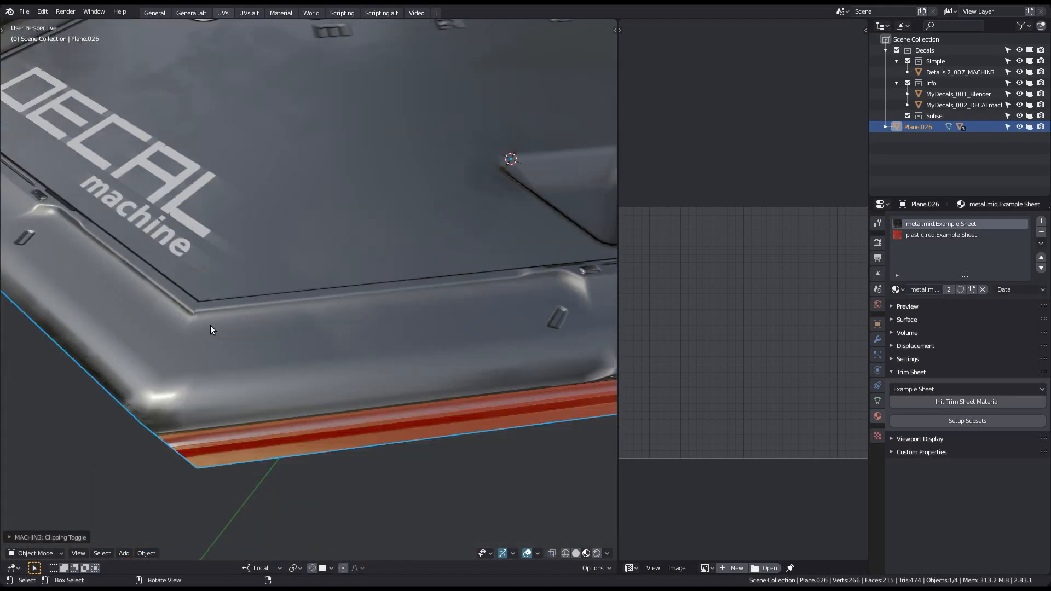
Enter Edit Mode on the trim-sheet panel mesh
{"action": "key", "text": "Tab"}
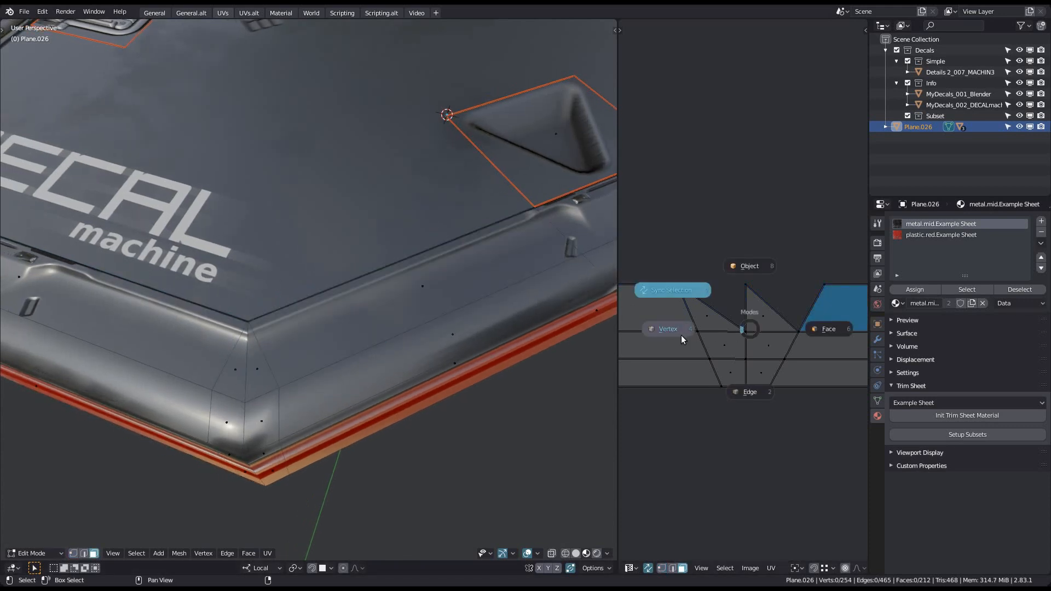
Enable UV Sync Selection and stitch the selected corner UVs
{"action": "left_click", "coordinate": [668, 329]}
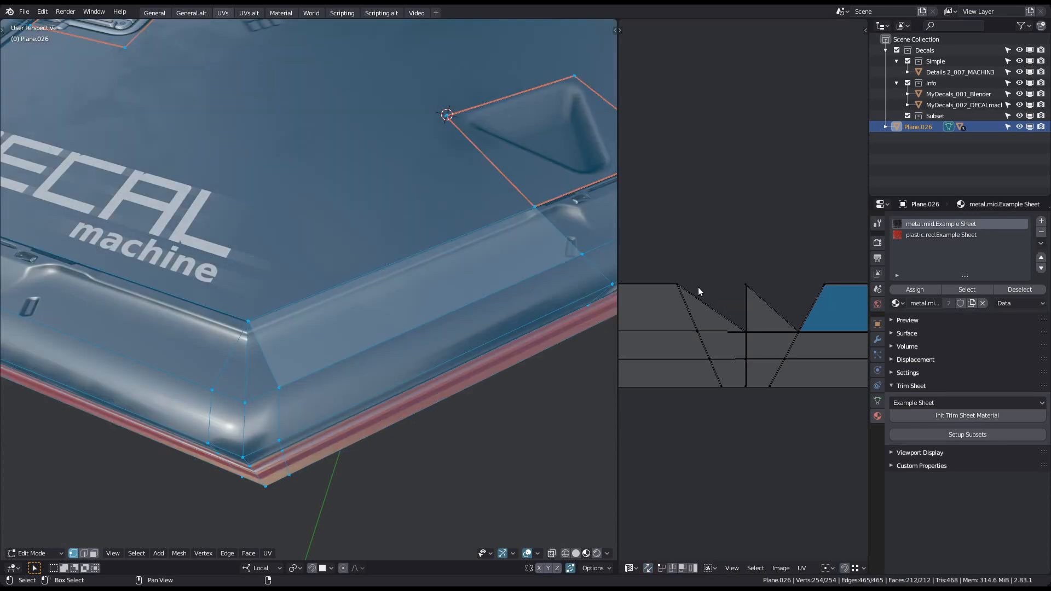
{"action": "right_click", "coordinate": [698, 290]}
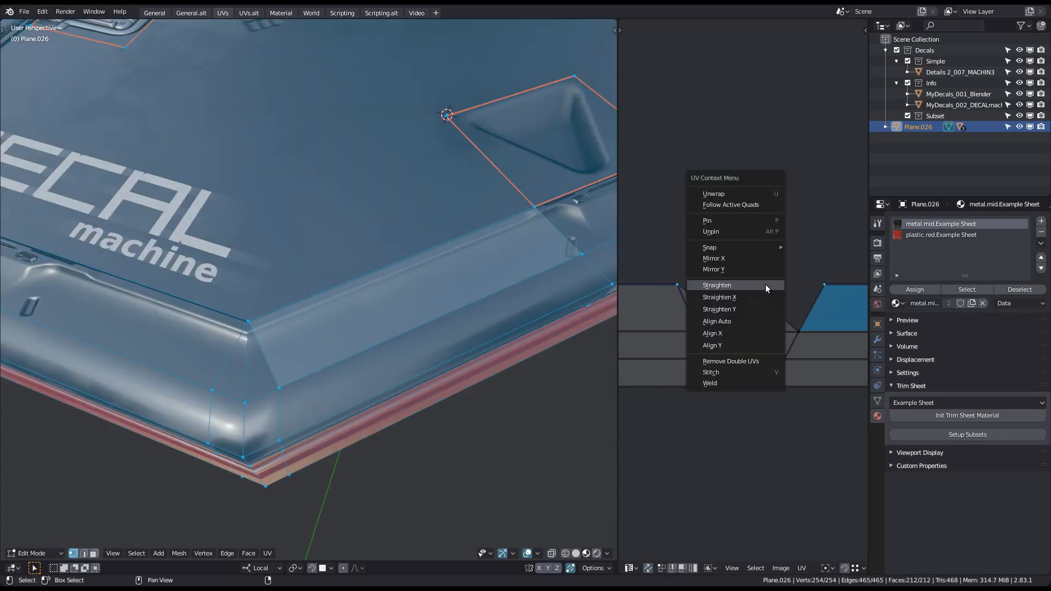
{"action": "left_click", "coordinate": [716, 284]}
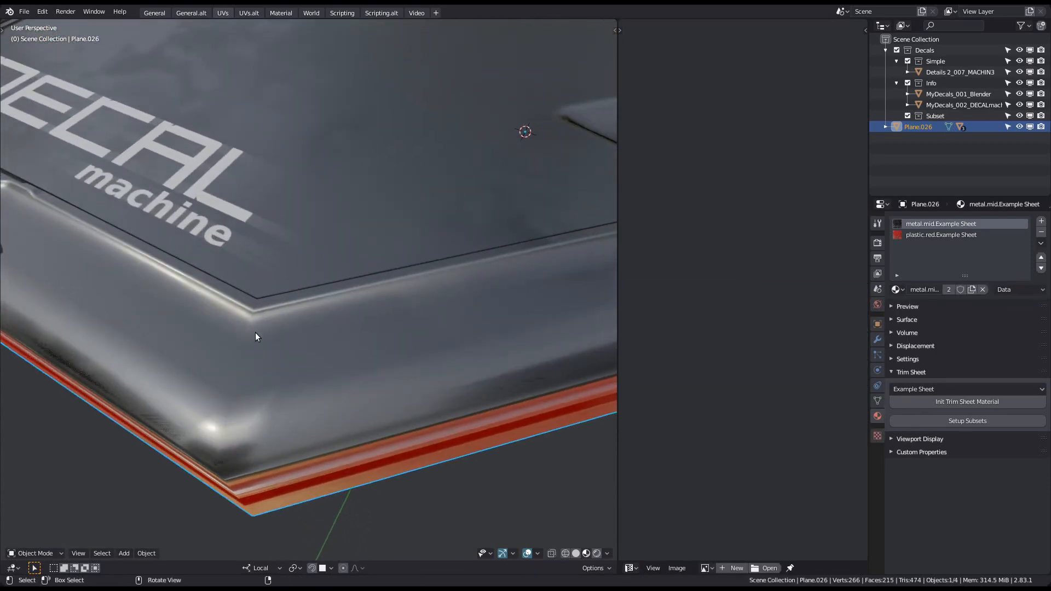
Return the trim-sheet plate to Edit Mode to examine the next corner
{"action": "key", "text": "Tab"}
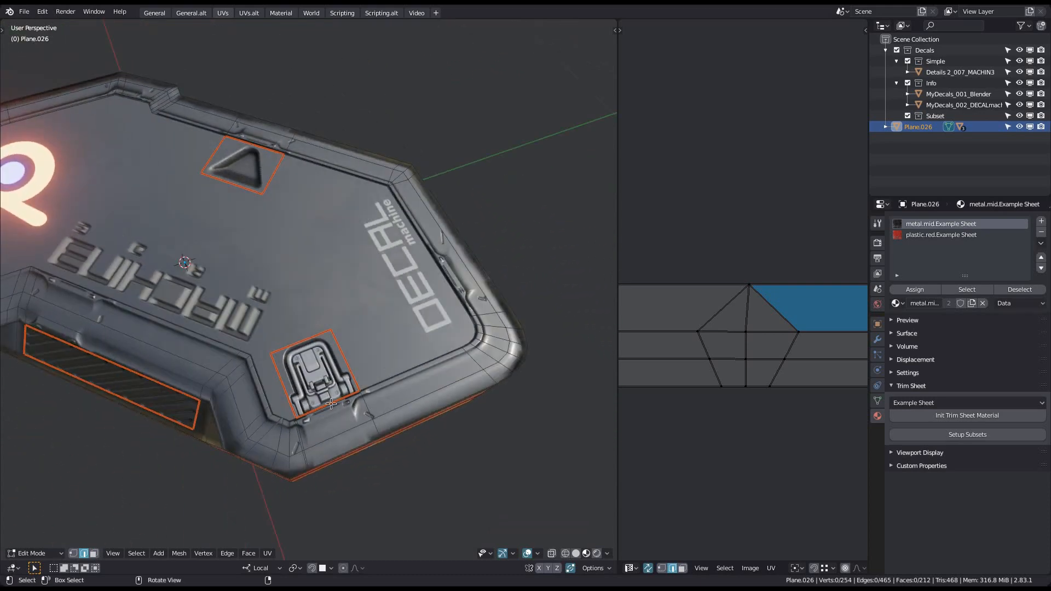
Zoom in on the bevel corner beside the latch decal
{"action": "scroll", "scroll_direction": "up", "scroll_amount": 3}
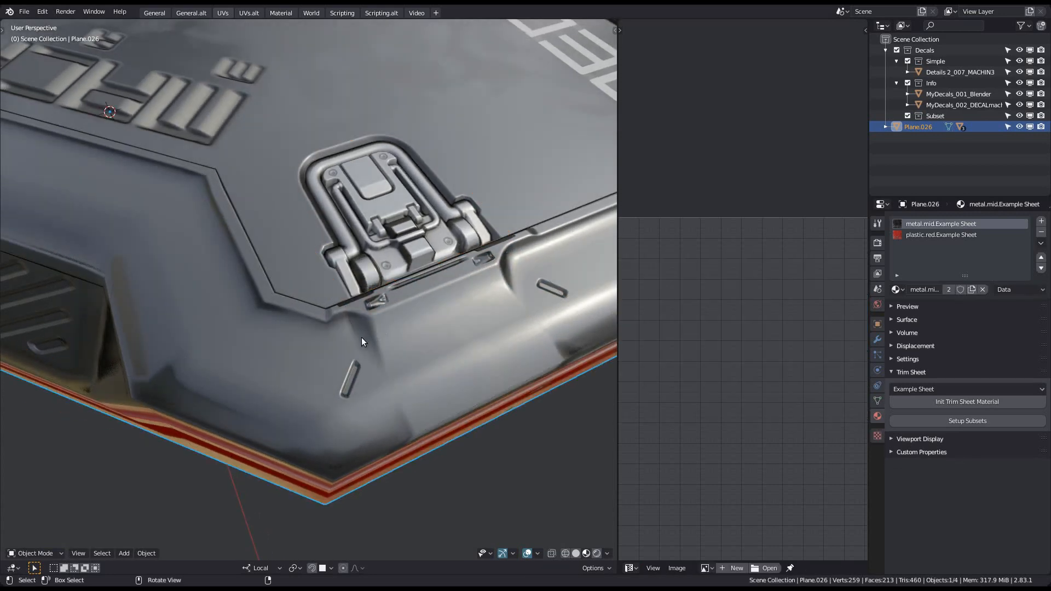
Enter Edit Mode, then re-enter Edit Mode on the logo-side corner
{"action": "key", "text": "Tab"}
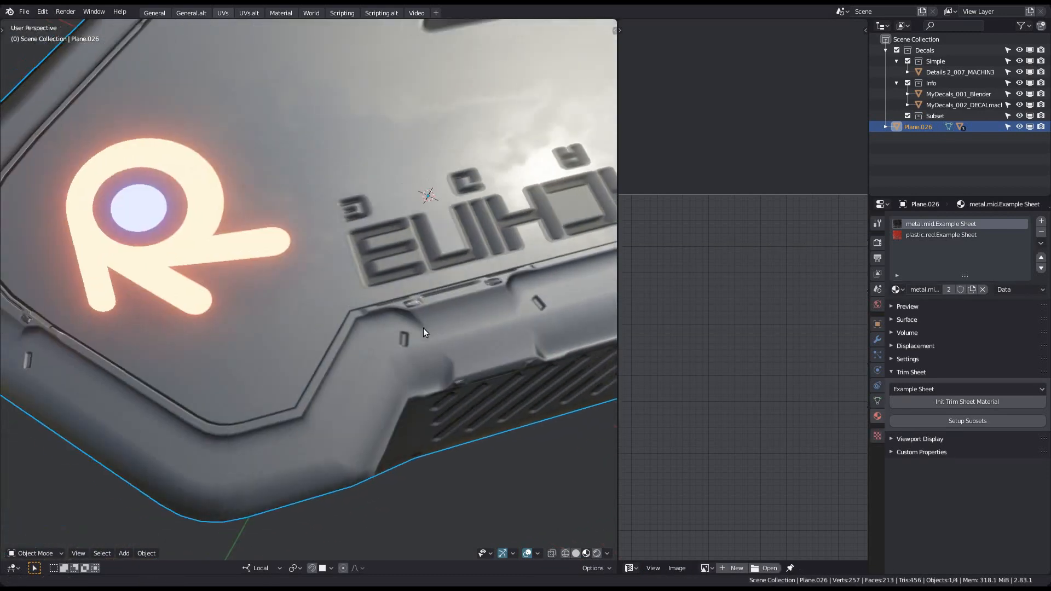
{"action": "key", "text": "Tab"}
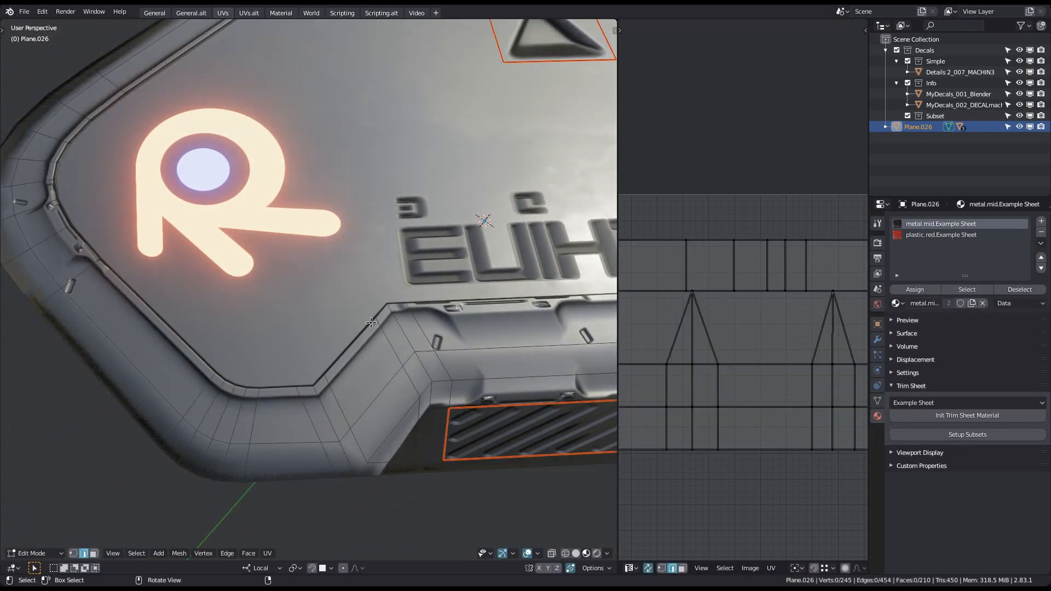
Select the last corner vertices near the logo and orbit out to view the panel
{"action": "left_click", "coordinate": [402, 306]}
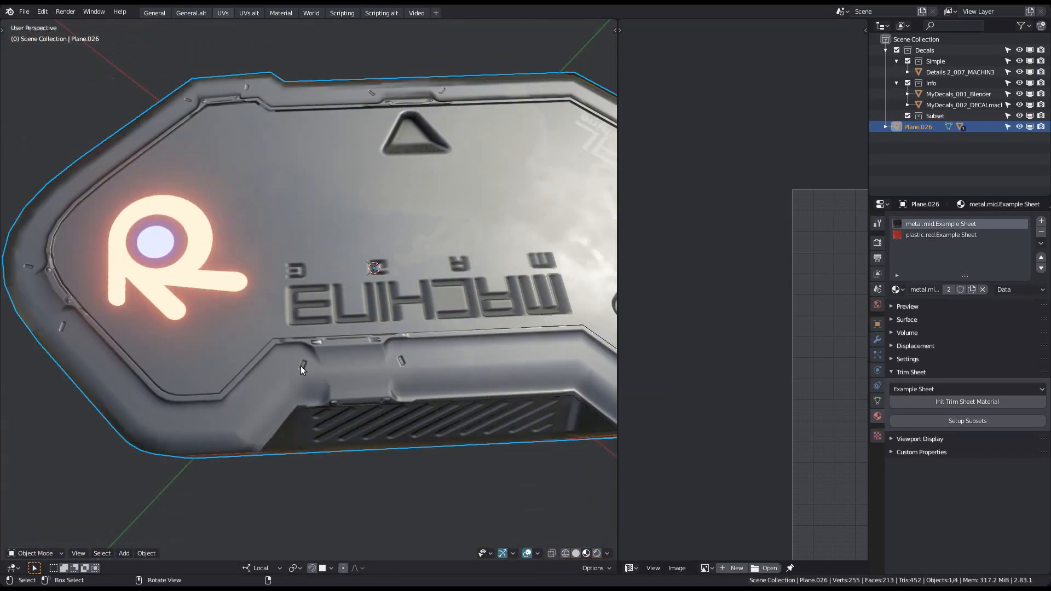
{"action": "left_click_drag", "start_coordinate": [302, 268], "coordinate": [290, 340]}
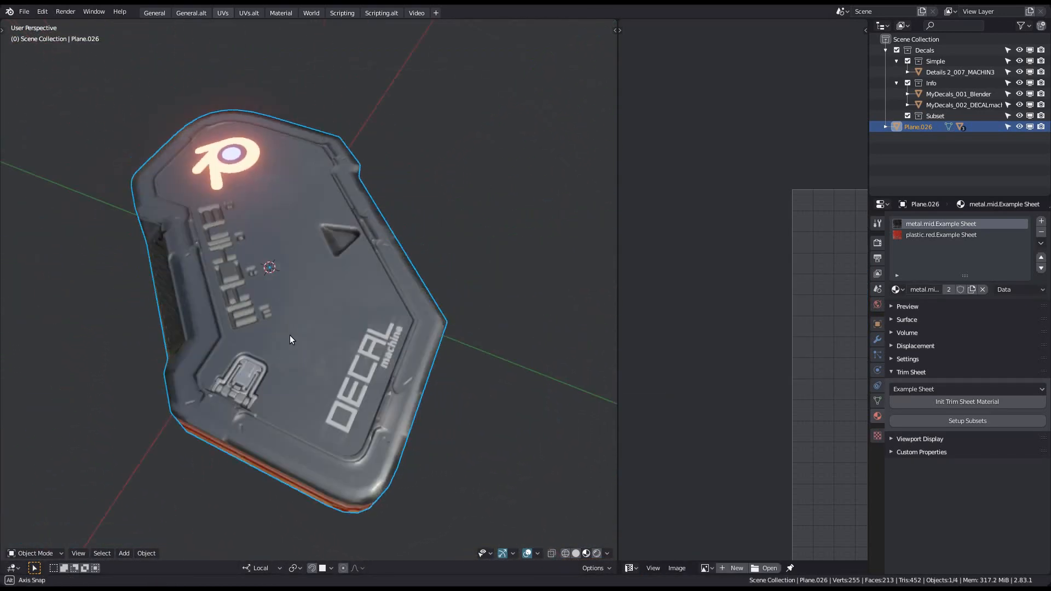